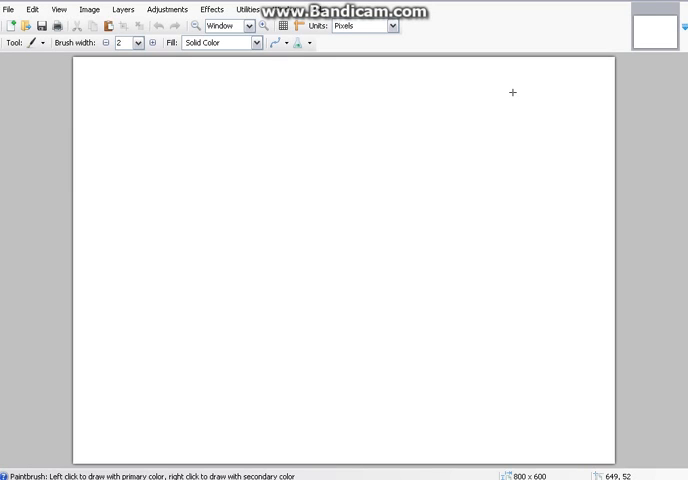
{"action": "mouse_move", "coordinate": [194, 298]}
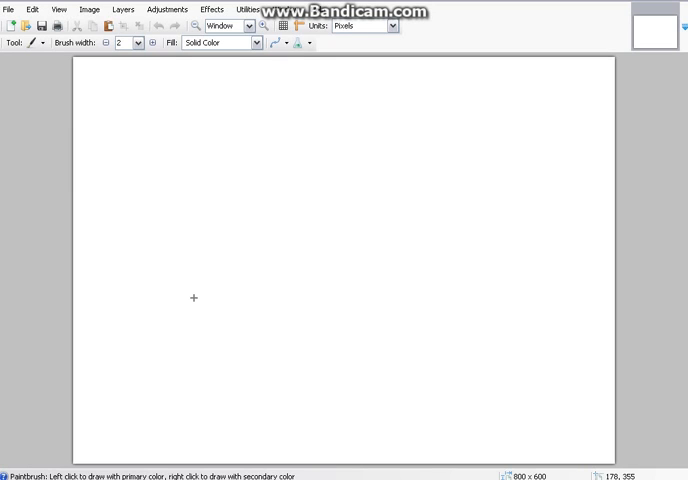
{"action": "mouse_move", "coordinate": [341, 173]}
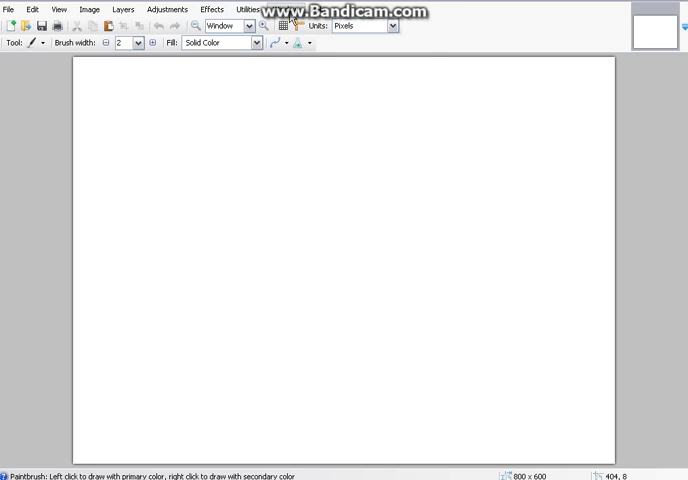
Show the Tools, History, Layers and Colors panels, moving Tools to the left.
{"action": "left_click", "coordinate": [261, 9]}
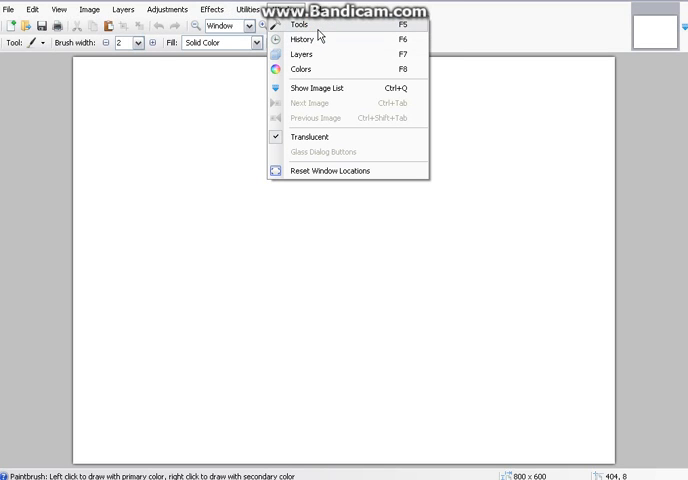
{"action": "left_click", "coordinate": [296, 25]}
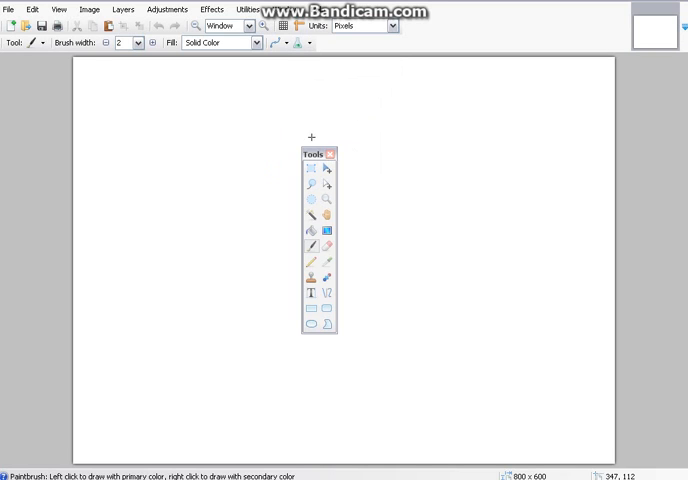
{"action": "left_click_drag", "start_coordinate": [316, 154], "coordinate": [97, 127]}
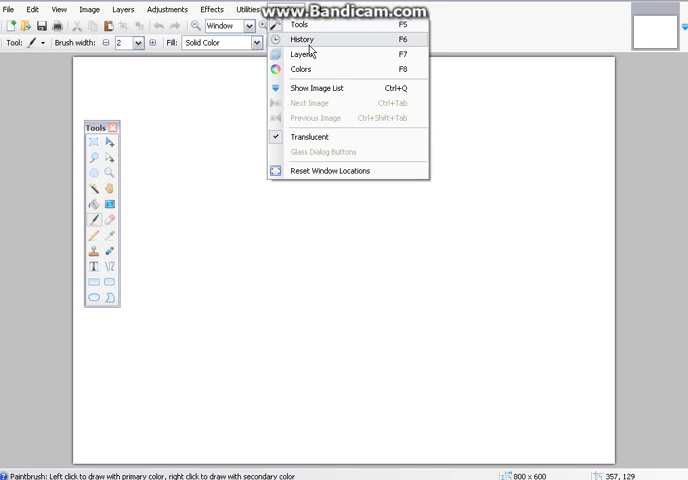
{"action": "left_click", "coordinate": [303, 39]}
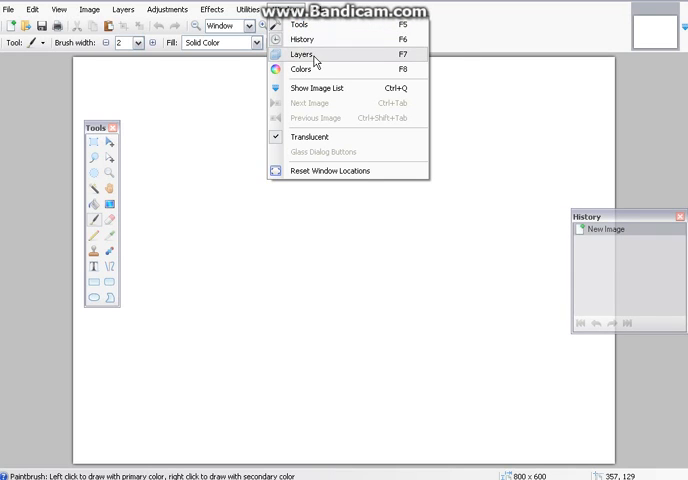
{"action": "left_click", "coordinate": [302, 53]}
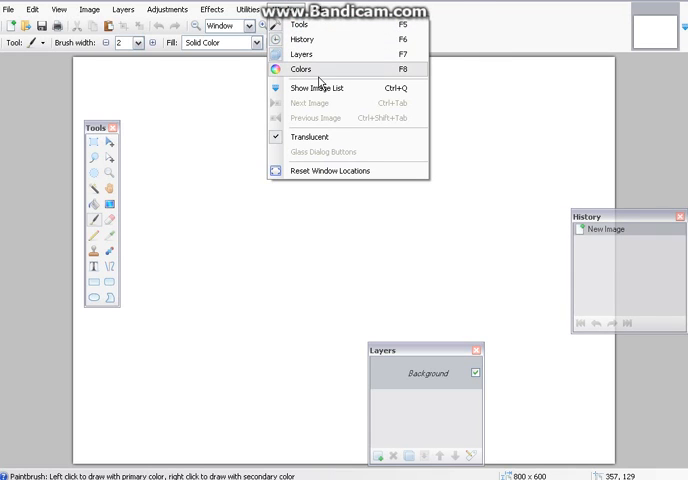
{"action": "left_click", "coordinate": [301, 69]}
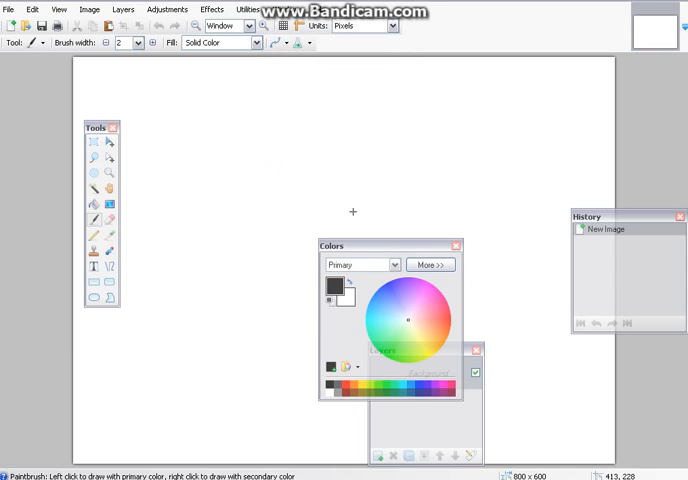
{"action": "mouse_move", "coordinate": [370, 249]}
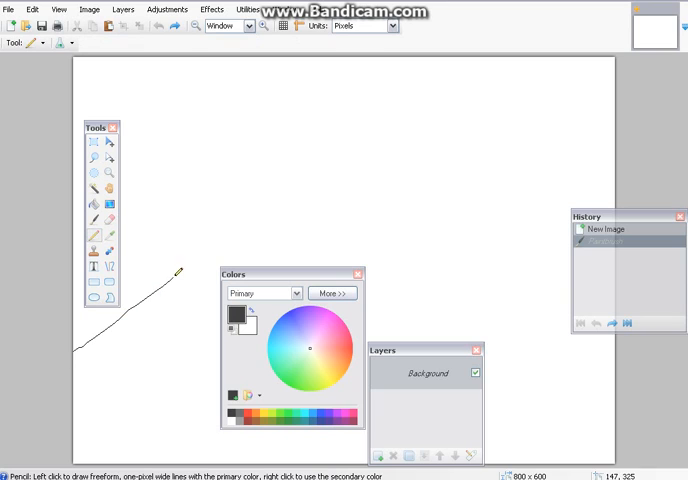
Draw a wavy pencil hill outline across the canvas from the left edge to the right.
{"action": "left_click_drag", "start_coordinate": [175, 270], "coordinate": [440, 315]}
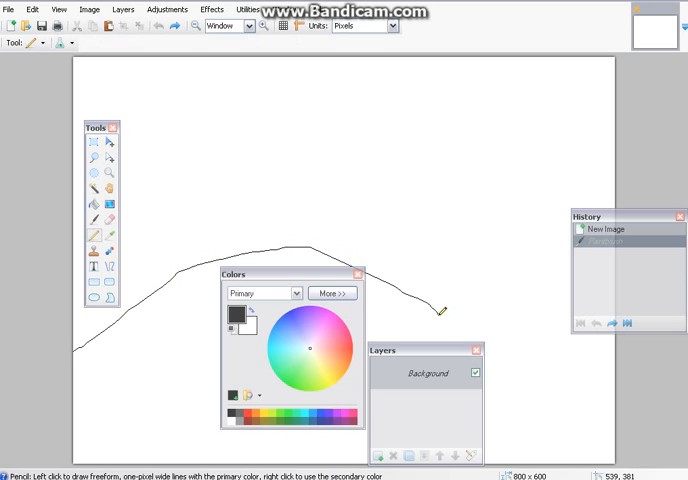
{"action": "left_click_drag", "start_coordinate": [445, 312], "coordinate": [535, 305]}
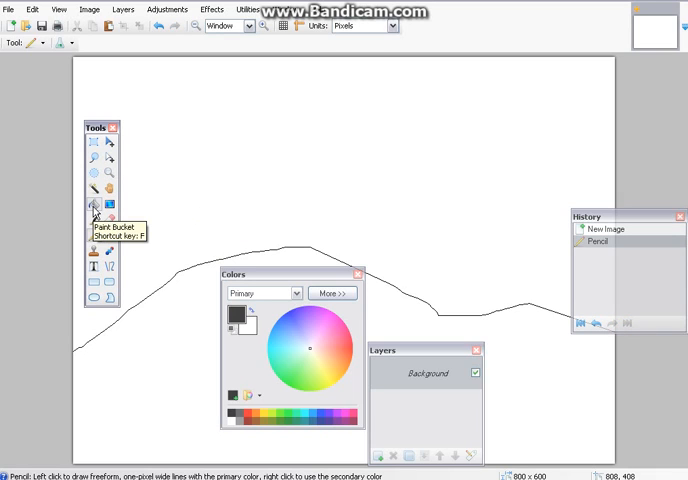
Bucket-fill the area below the hill line black and return to the Pencil.
{"action": "left_click", "coordinate": [96, 206]}
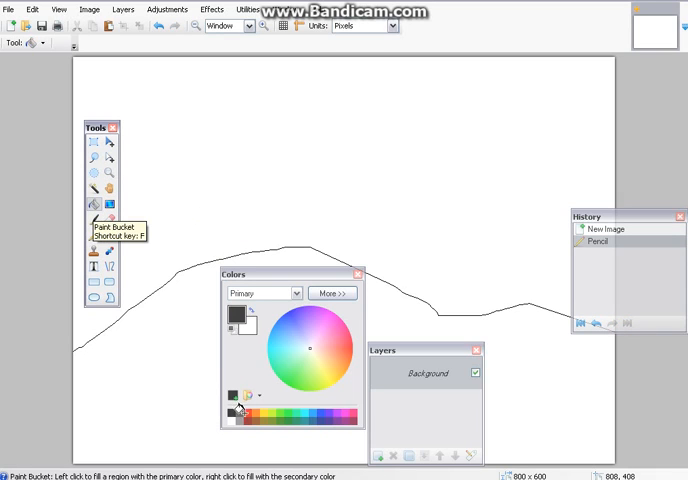
{"action": "mouse_move", "coordinate": [225, 414]}
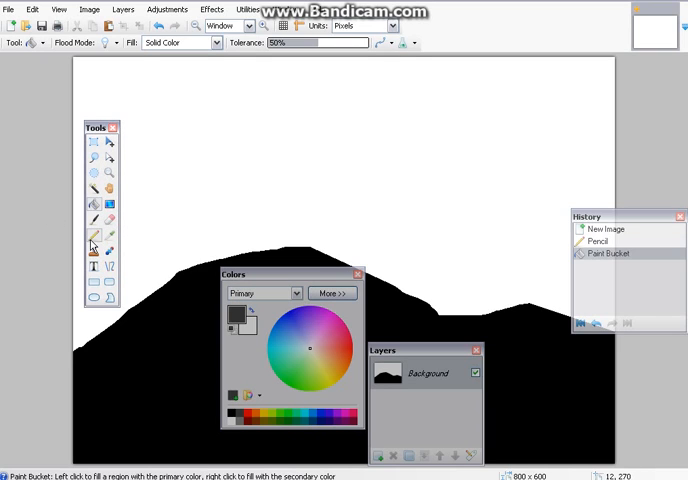
{"action": "left_click", "coordinate": [95, 231]}
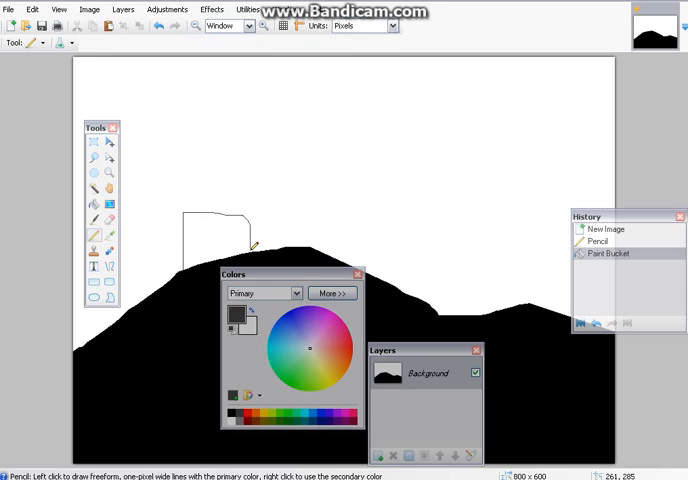
{"action": "mouse_move", "coordinate": [237, 192]}
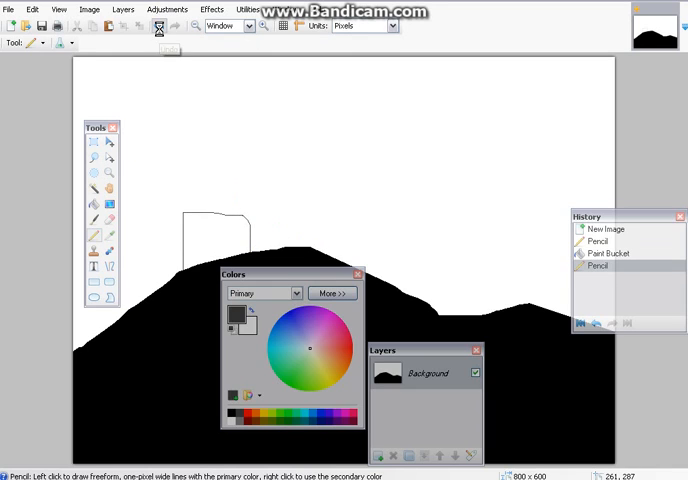
Undo the stray stroke above the hill, then redo the hill outline and black fill.
{"action": "left_click", "coordinate": [611, 254]}
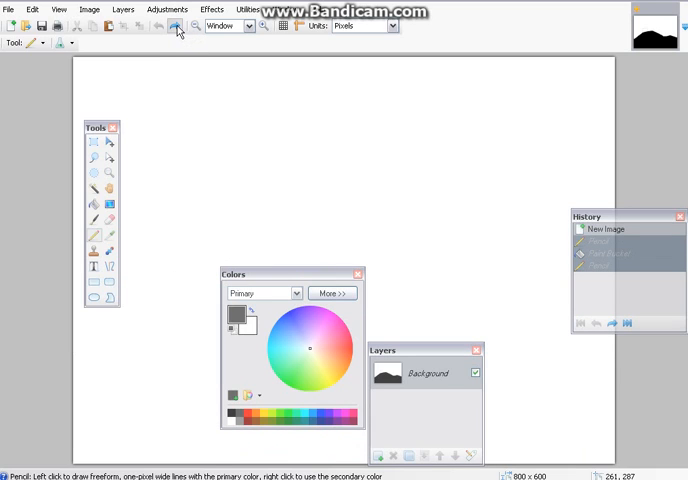
{"action": "mouse_move", "coordinate": [176, 37]}
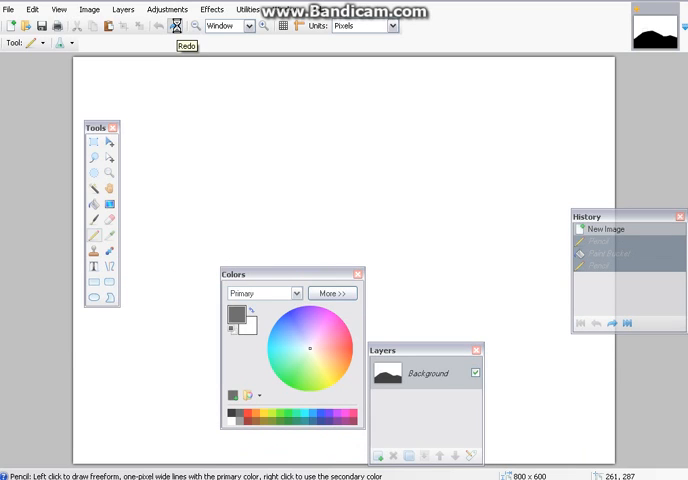
{"action": "left_click", "coordinate": [166, 27]}
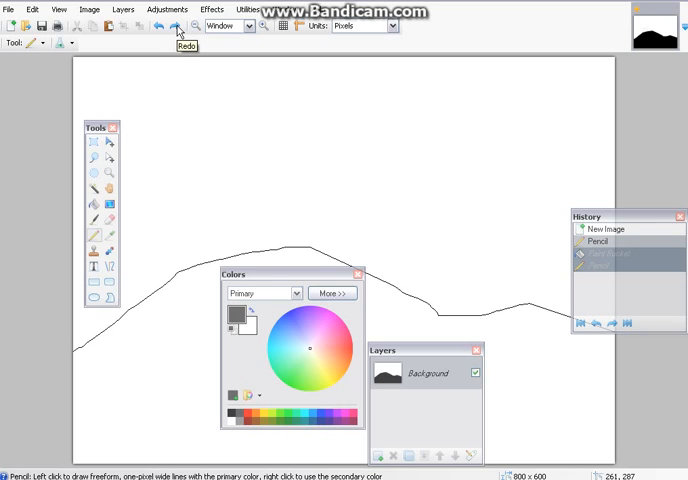
{"action": "left_click", "coordinate": [180, 168]}
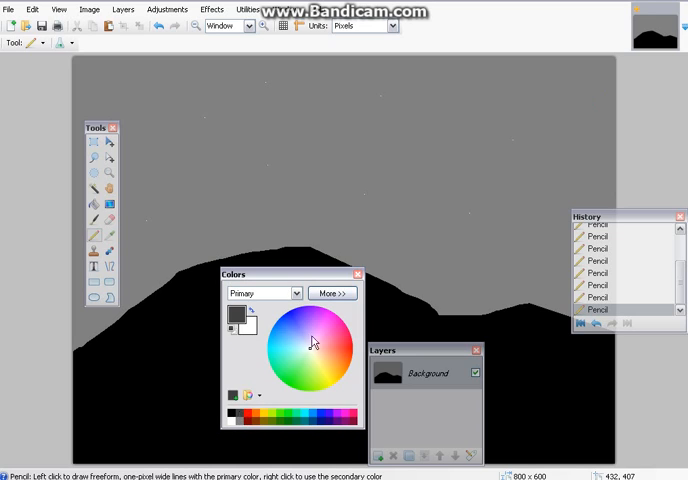
{"action": "mouse_move", "coordinate": [495, 55]}
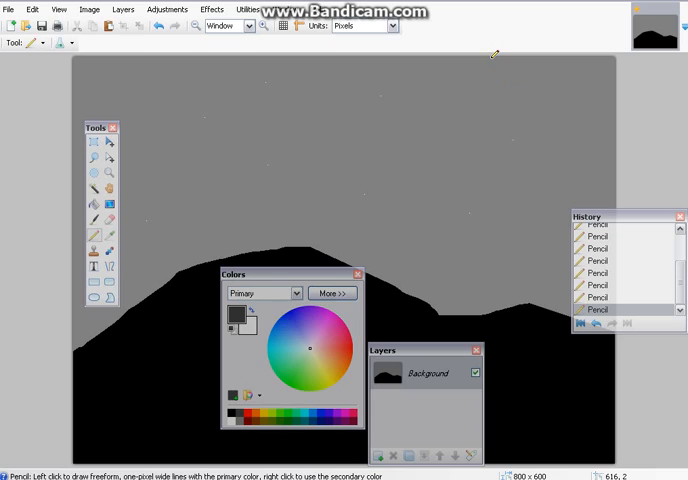
{"action": "mouse_move", "coordinate": [513, 70]}
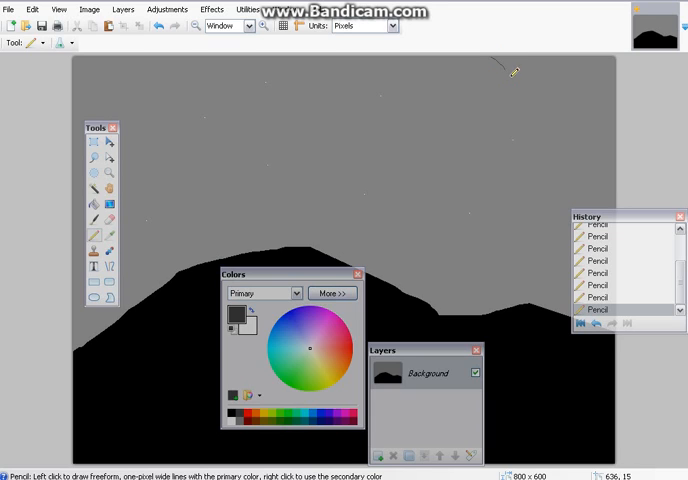
Draw the moon's curved pencil outline in the top-right sky.
{"action": "left_click_drag", "start_coordinate": [510, 70], "coordinate": [615, 120]}
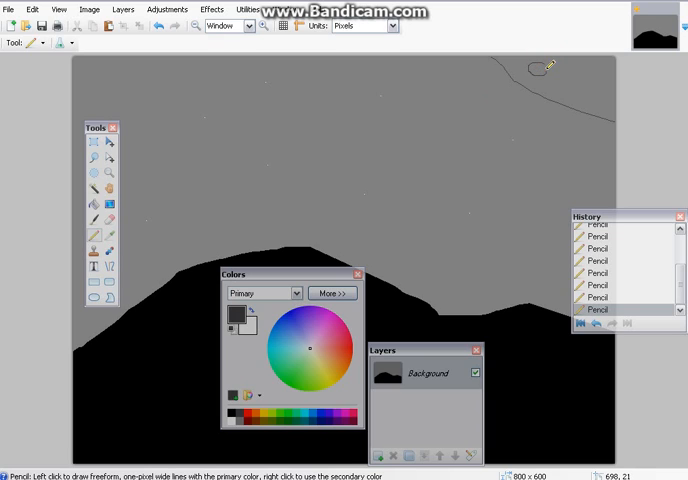
{"action": "mouse_move", "coordinate": [596, 67]}
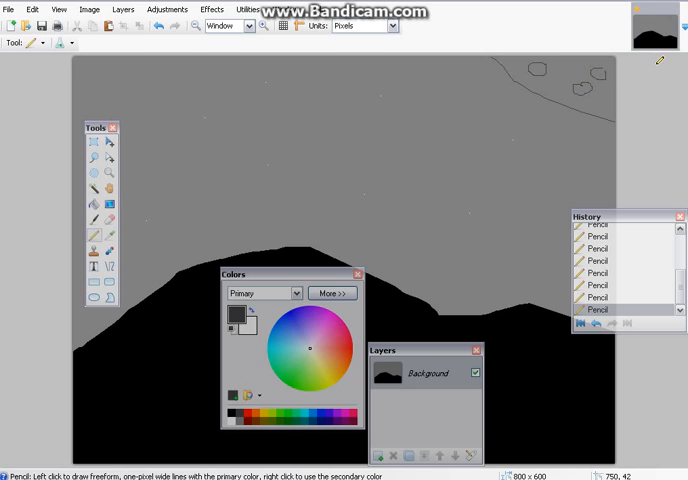
{"action": "mouse_move", "coordinate": [600, 70]}
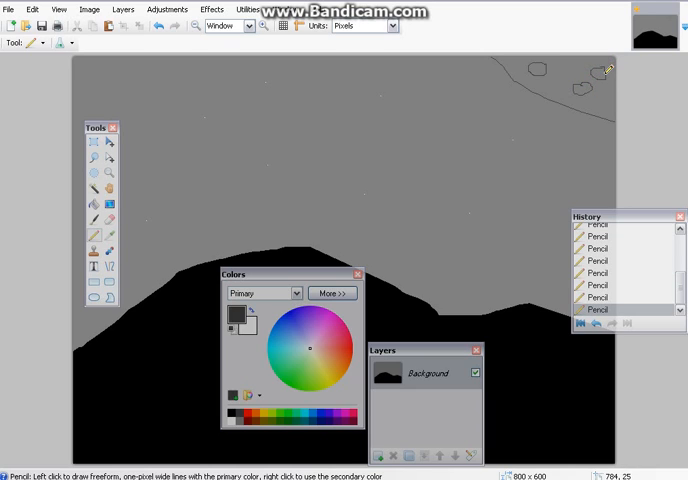
Bucket-fill the sky dark grey, applying the fill a second time.
{"action": "left_click", "coordinate": [110, 199]}
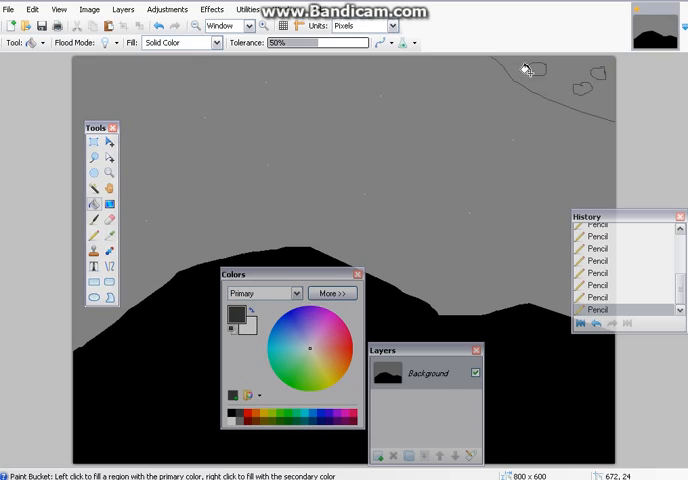
{"action": "left_click", "coordinate": [528, 69]}
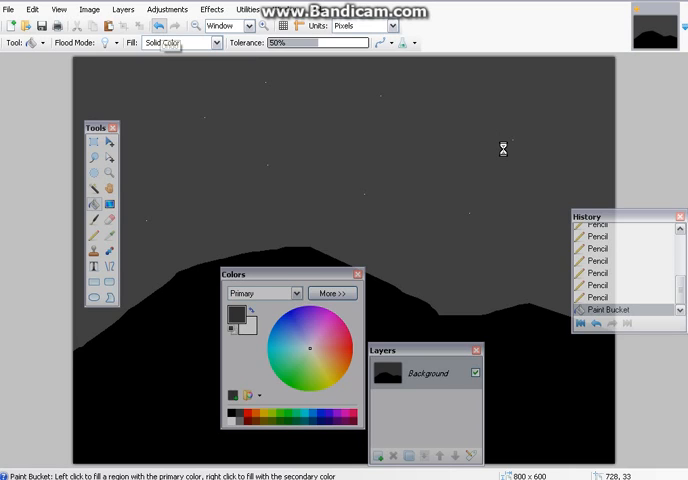
{"action": "mouse_move", "coordinate": [394, 180]}
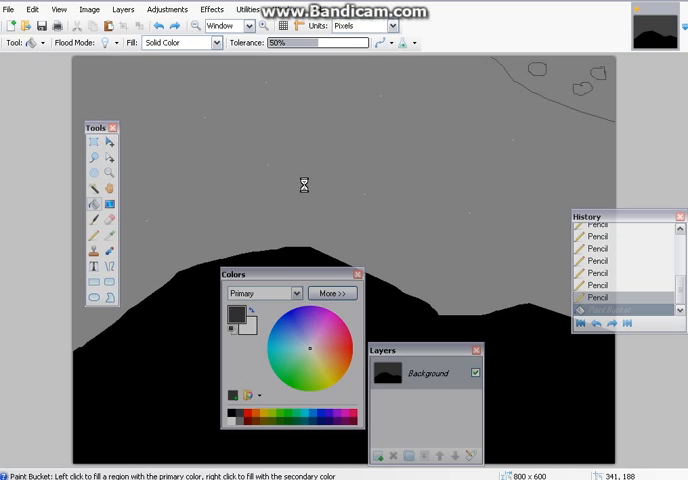
{"action": "left_click", "coordinate": [305, 185]}
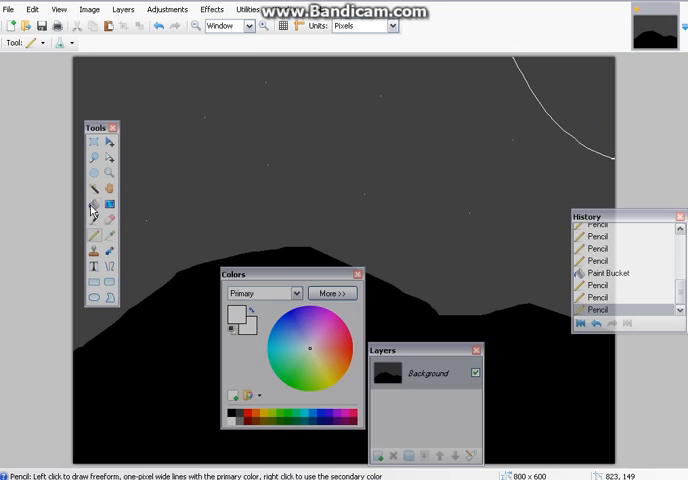
Select the Paint Bucket for filling the moon corner white.
{"action": "left_click", "coordinate": [92, 205]}
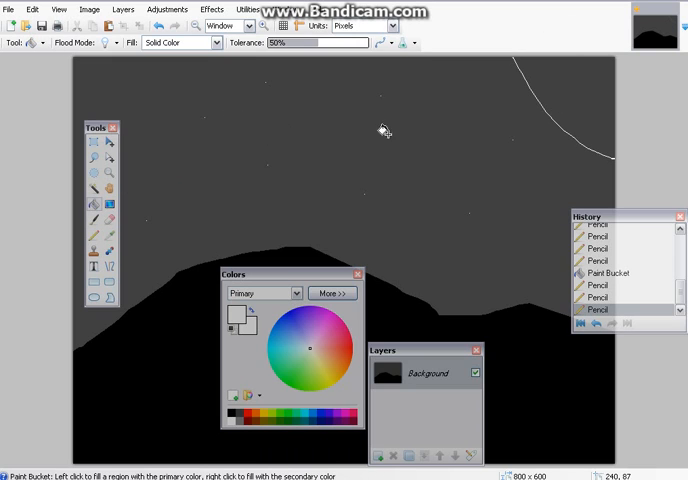
{"action": "mouse_move", "coordinate": [445, 78]}
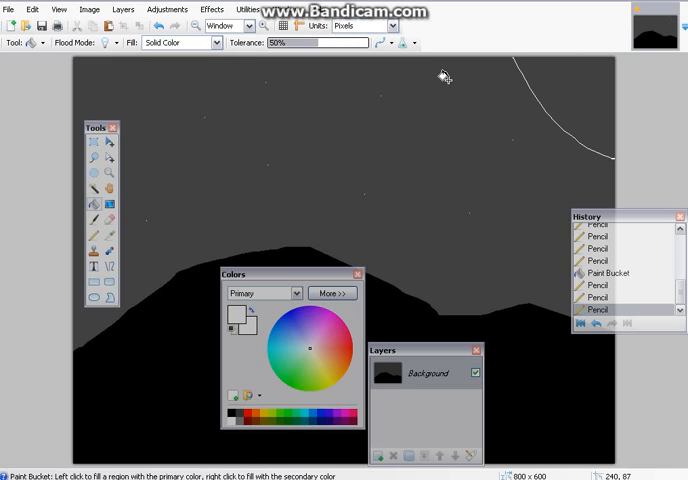
{"action": "mouse_move", "coordinate": [447, 80]}
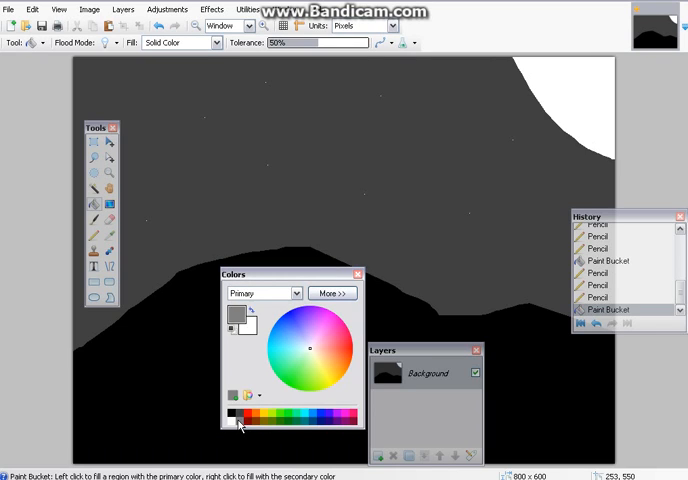
Choose grey from the palette for drawing the crater outlines.
{"action": "left_click", "coordinate": [91, 219]}
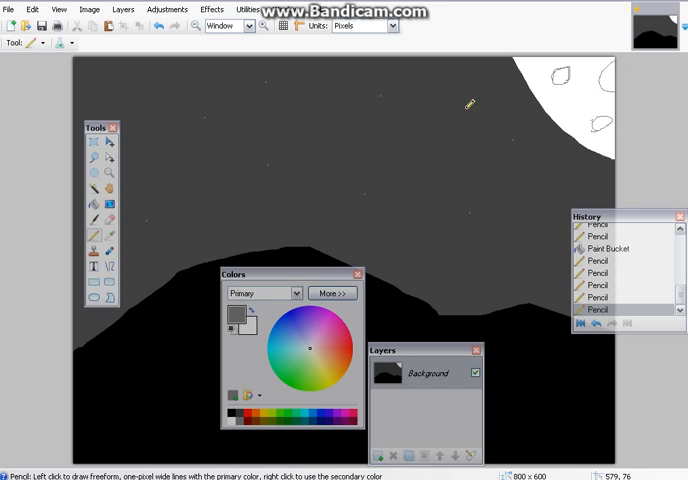
{"action": "mouse_move", "coordinate": [565, 105]}
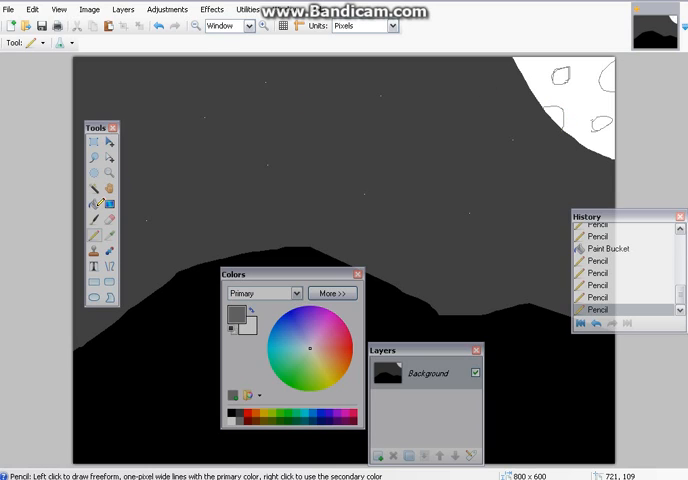
Select the Paint Bucket for grey crater fills and expand the Colors window with More >>.
{"action": "left_click", "coordinate": [97, 204]}
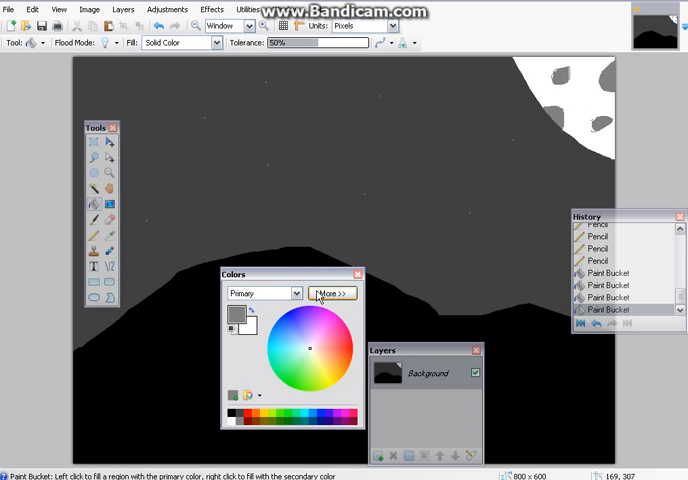
{"action": "left_click", "coordinate": [335, 293]}
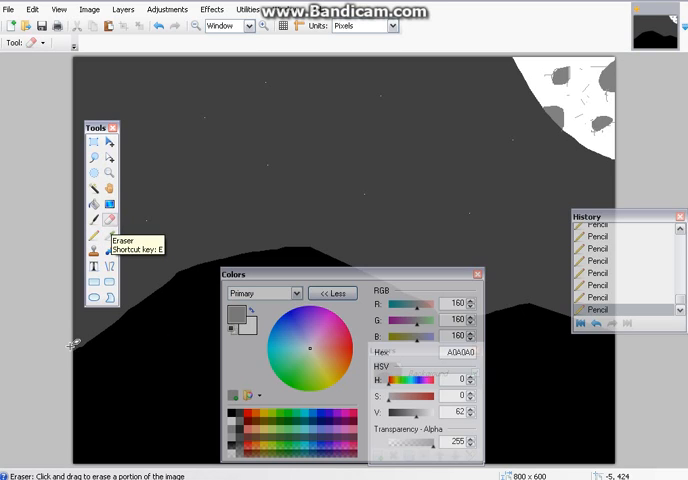
{"action": "mouse_move", "coordinate": [320, 247]}
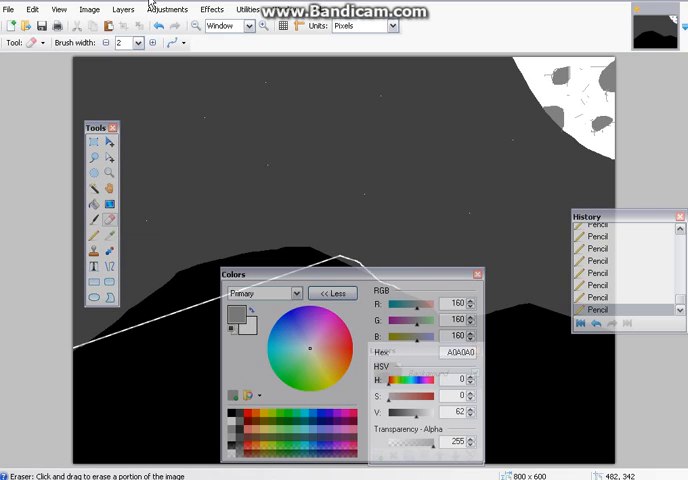
{"action": "left_click", "coordinate": [158, 26]}
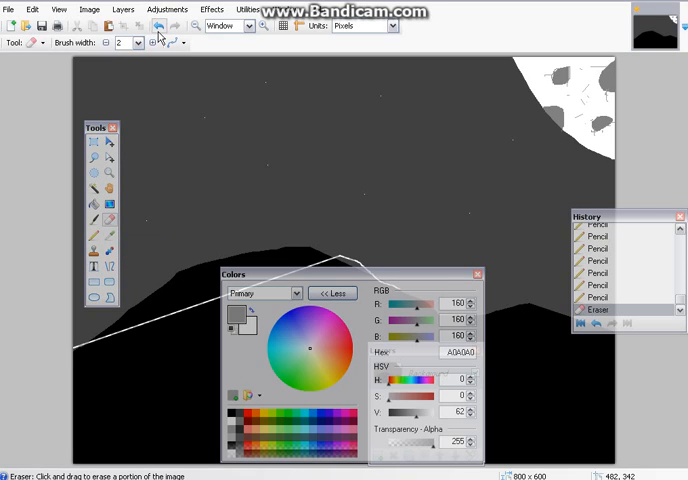
{"action": "mouse_move", "coordinate": [161, 37]}
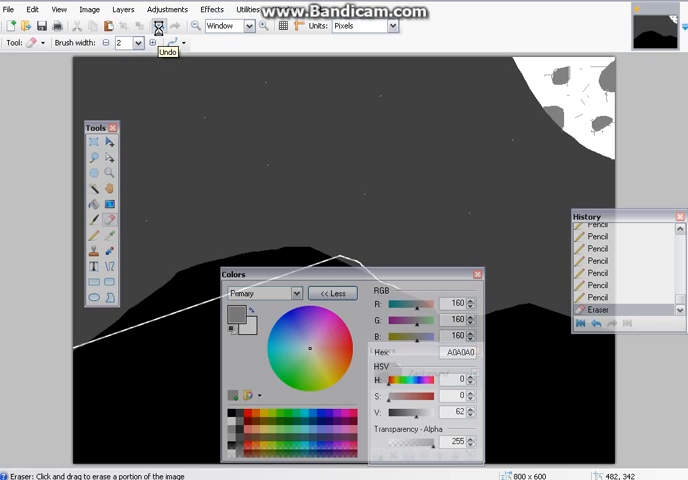
{"action": "left_click", "coordinate": [169, 26]}
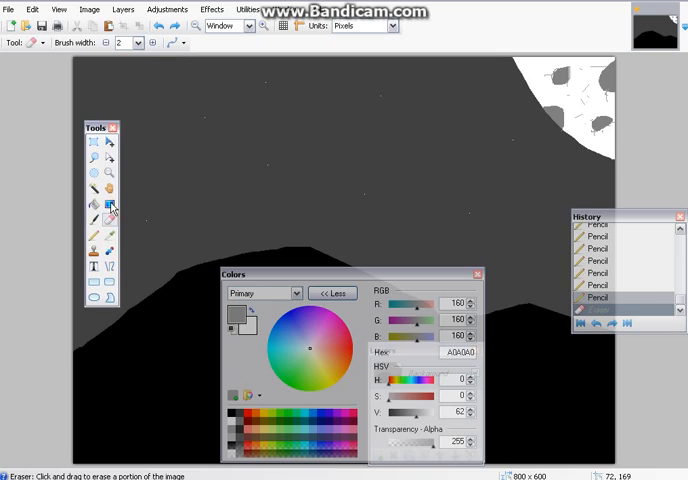
{"action": "left_click", "coordinate": [97, 210]}
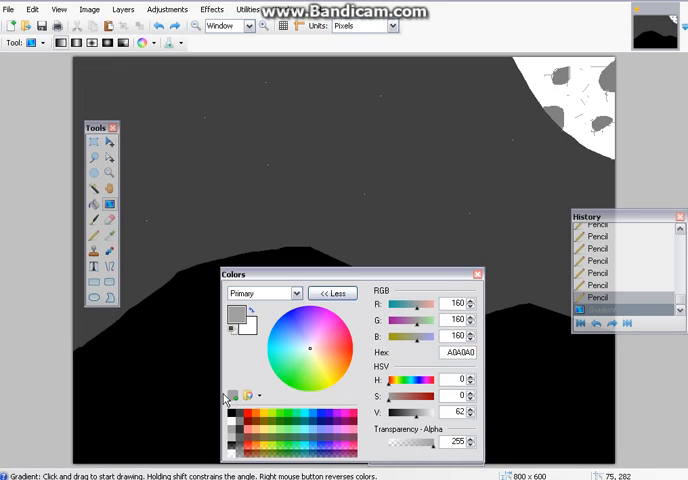
{"action": "mouse_move", "coordinate": [392, 282]}
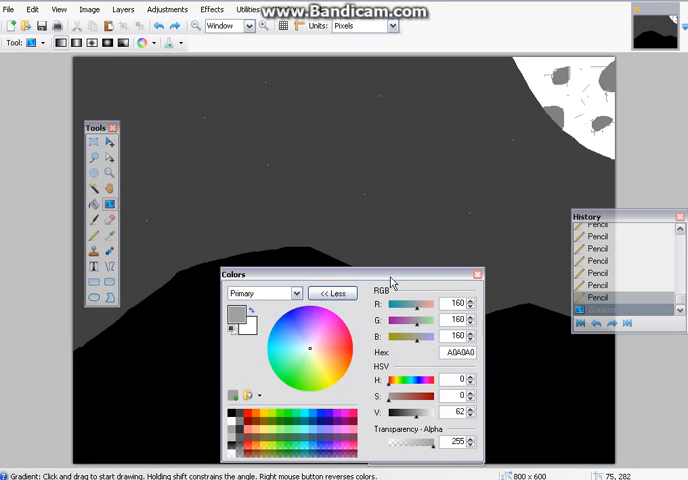